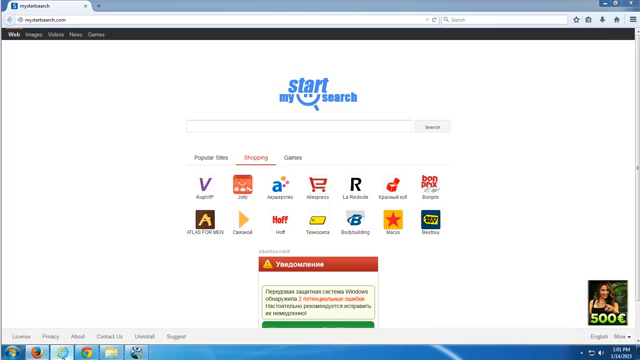
- Bring up Chrome's Settings page via the three-bar menu
left_click(206, 116)
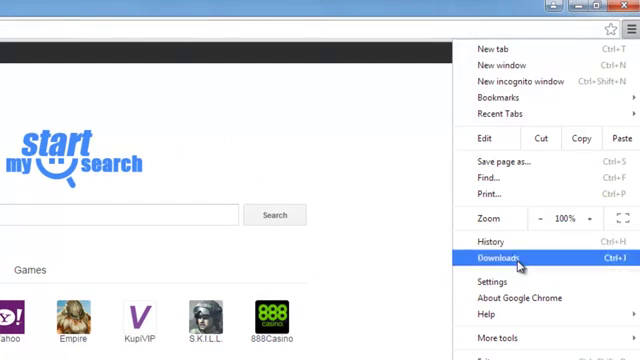
left_click(514, 260)
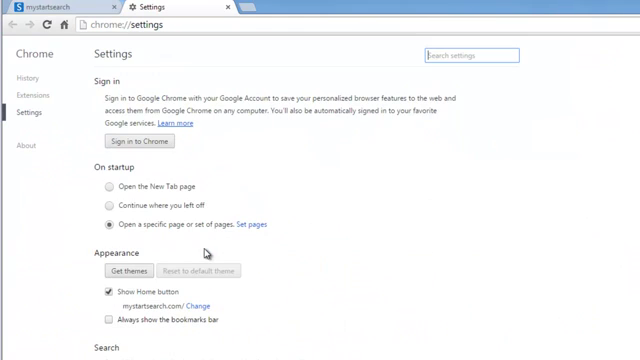
mouse_move(376, 40)
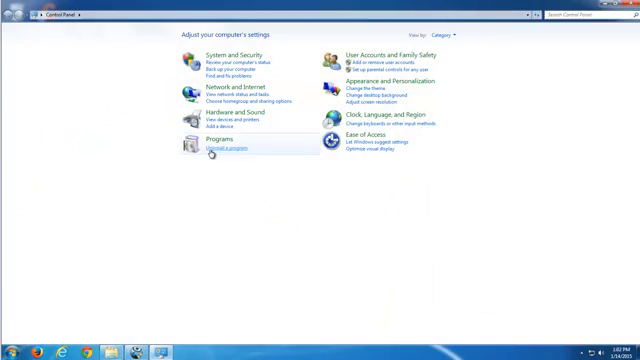
- Show installed programs, attempt to uninstall Safe Shop and dismiss the access-denied warning
left_click(210, 148)
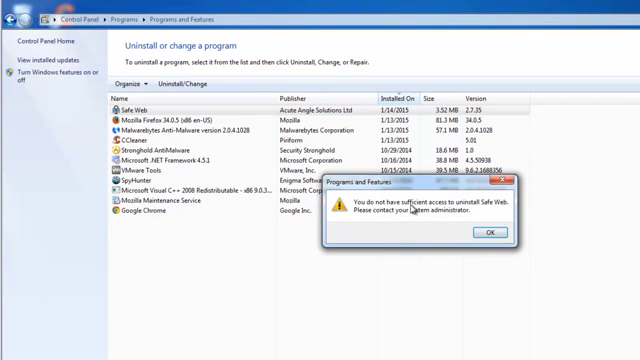
left_click(484, 236)
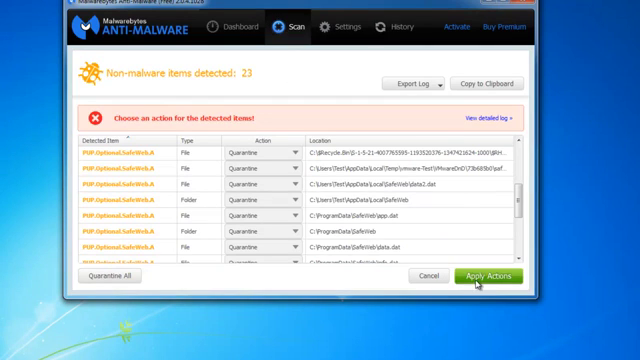
- Apply the Quarantine action to all 23 detected items in the scan results
left_click(488, 276)
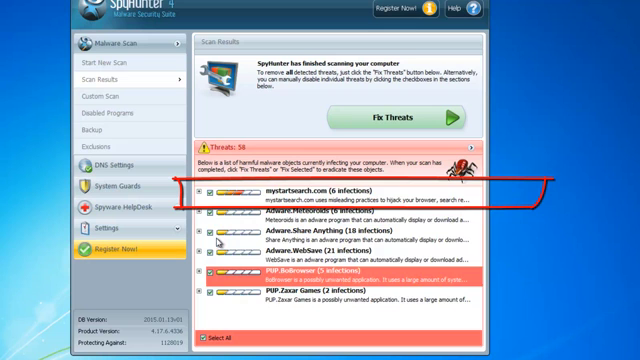
scroll("down", 3)
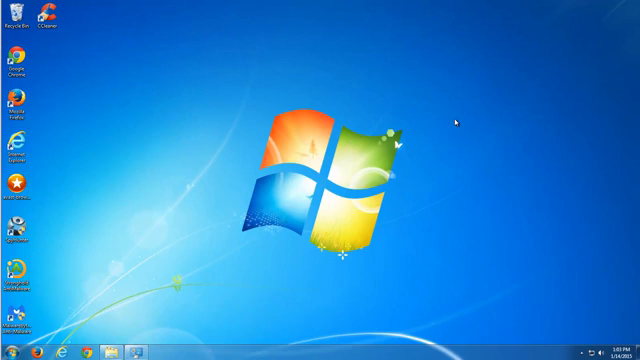
- Start CCleaner Free from its desktop icon
left_click(10, 352)
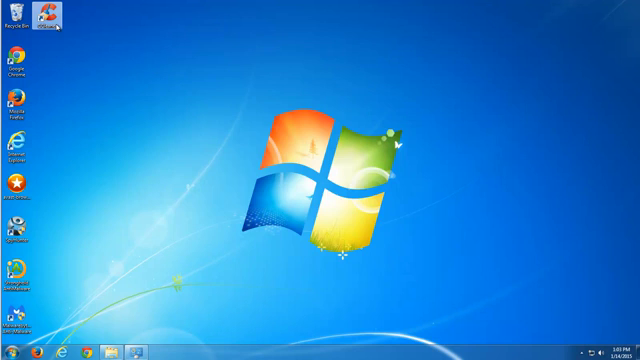
double_click(50, 20)
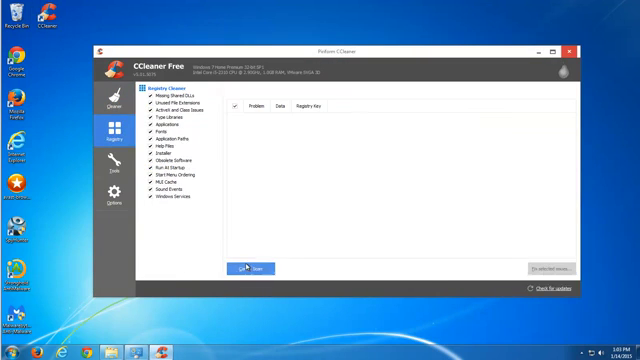
- Run the Cleaner to clear temporary and browser files
left_click(256, 268)
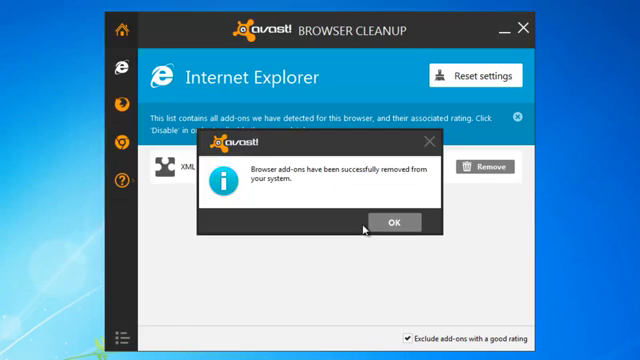
- Acknowledge Internet Explorer's add-on removal, reset its search to original settings and close the completion message
left_click(394, 222)
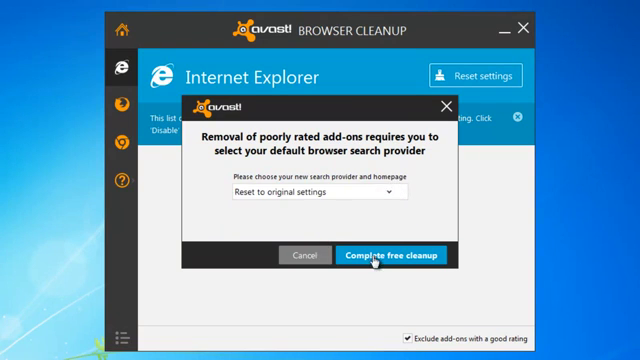
left_click(384, 256)
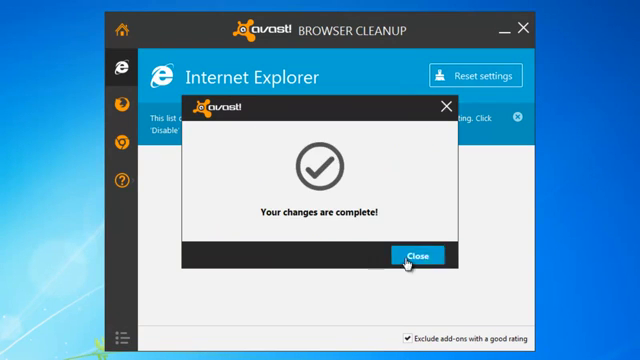
left_click(404, 256)
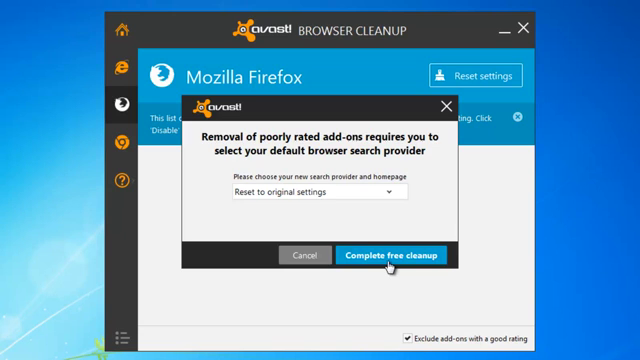
- Complete the free cleanup for Firefox, pick Chrome's new search provider and finish Chrome's cleanup
left_click(388, 256)
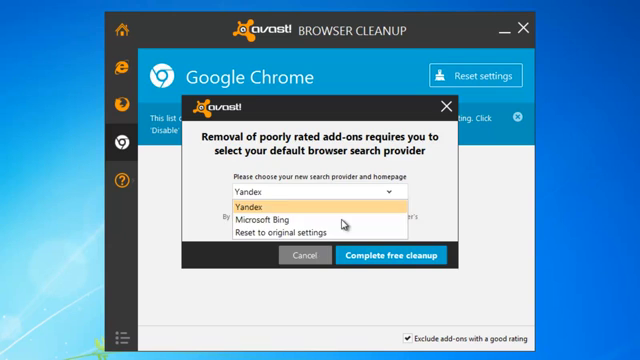
left_click(390, 256)
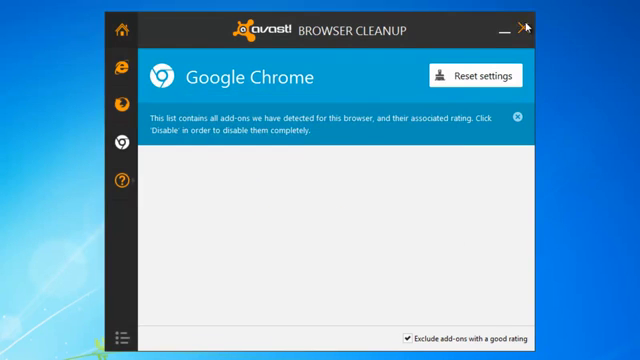
left_click(526, 22)
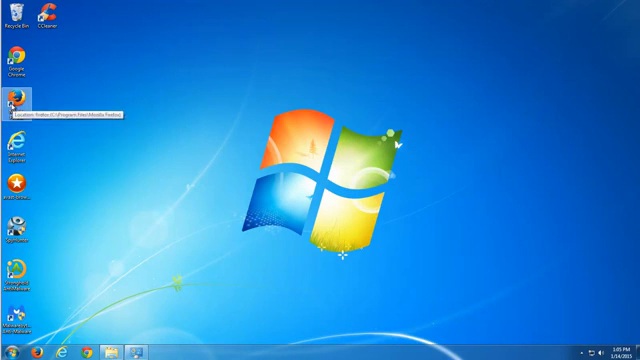
mouse_move(132, 184)
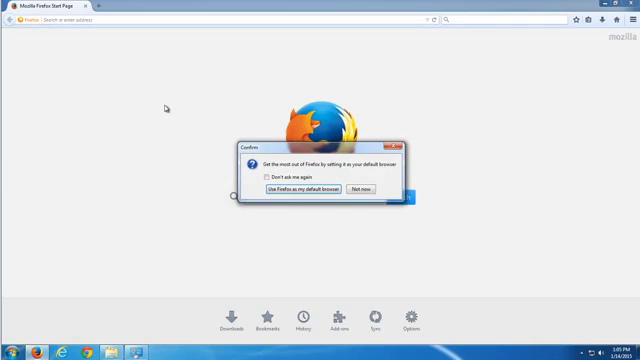
- Decline making Firefox the default browser with Not now
left_click(368, 188)
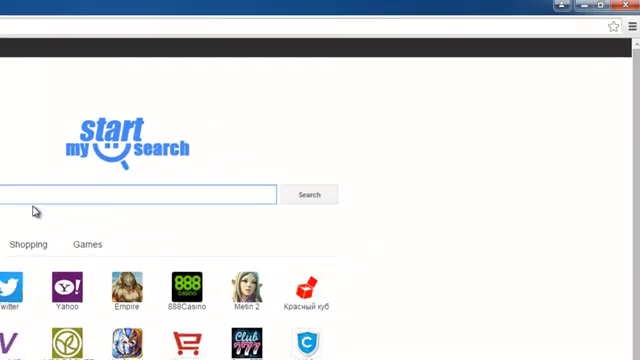
- In Chrome Settings, empty the startup pages list and switch the home page to Use the New Tab page
left_click(628, 28)
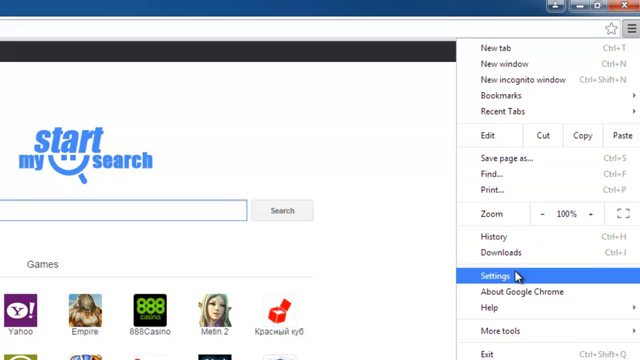
left_click(490, 276)
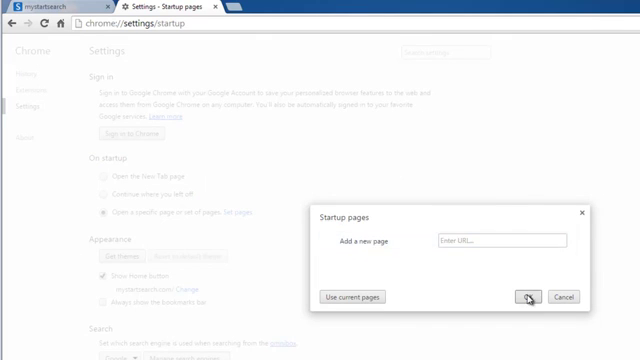
left_click(520, 296)
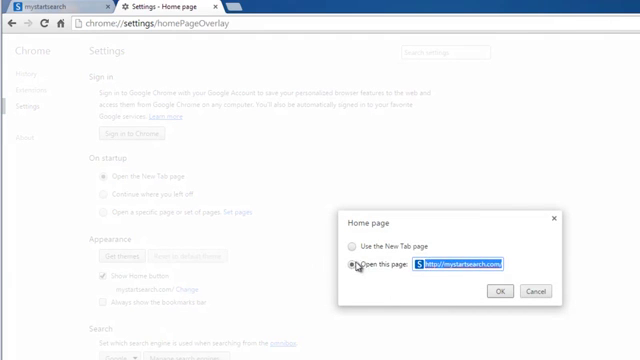
left_click(350, 238)
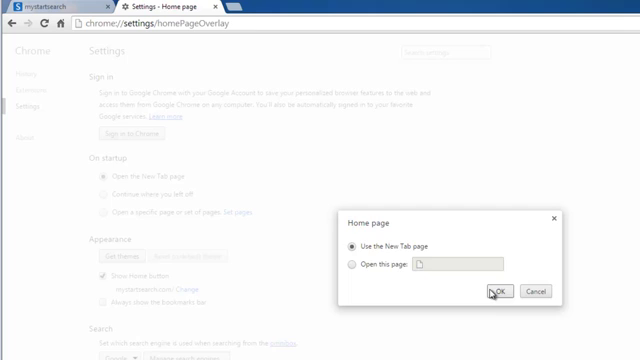
left_click(496, 292)
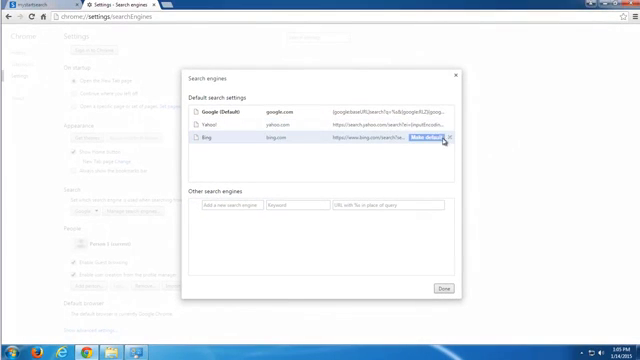
- Manage search engines so only Google, Yahoo and Bing remain, with the default set
left_click(436, 288)
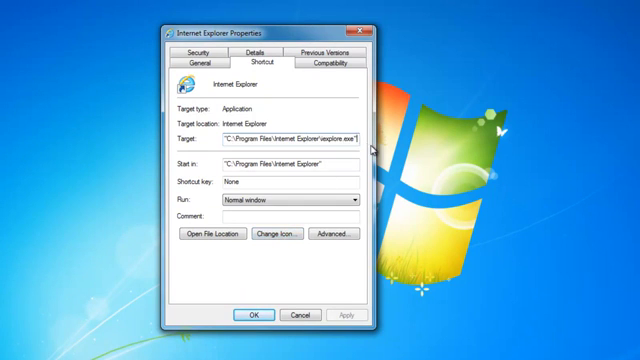
- Delete the mystartsearch URL after iexplore.exe from the Internet Explorer shortcut's Target field
type("http://mybabsearch.com")
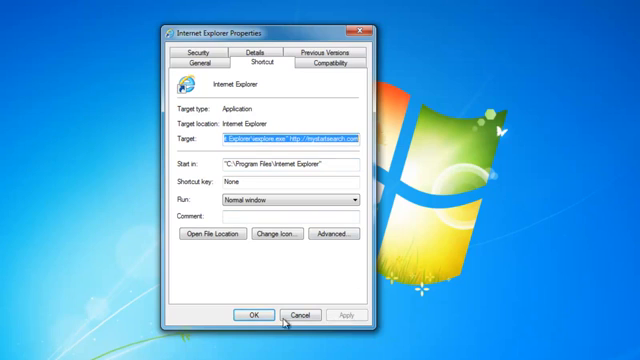
left_click(302, 314)
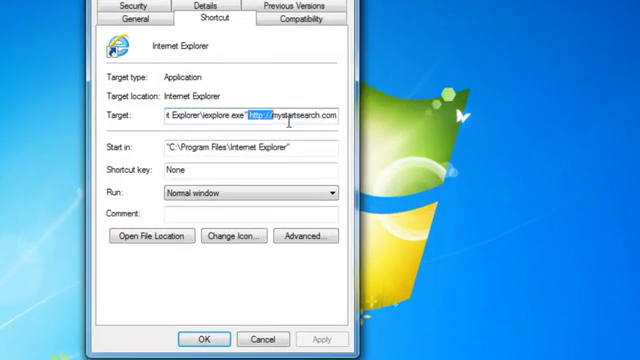
key("Delete")
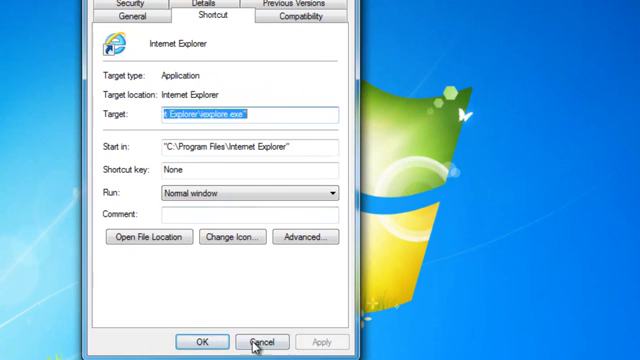